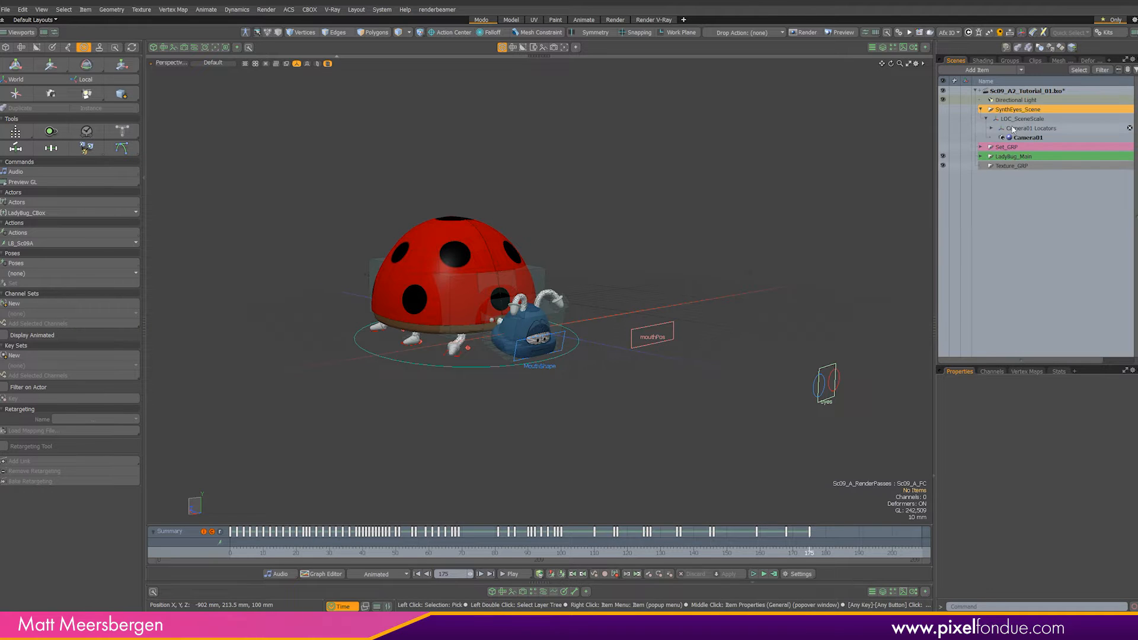
# Collapse the SynthEyes_Scene group, check the Shader Tree, and look through the scene Camera
pyautogui.click(987, 109)
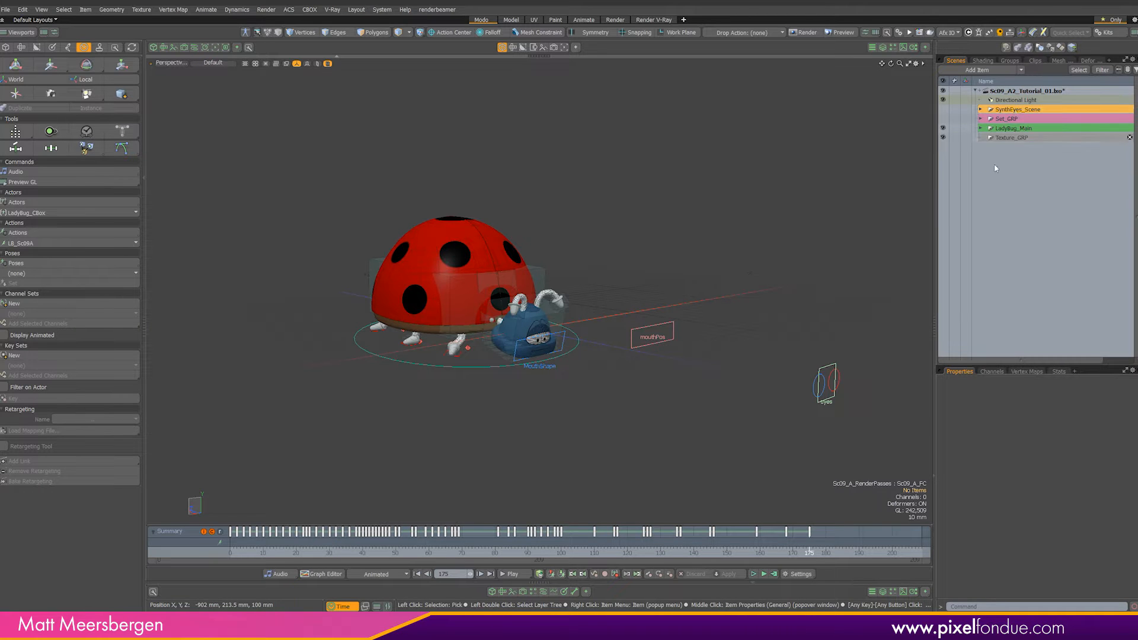
pyautogui.click(1014, 128)
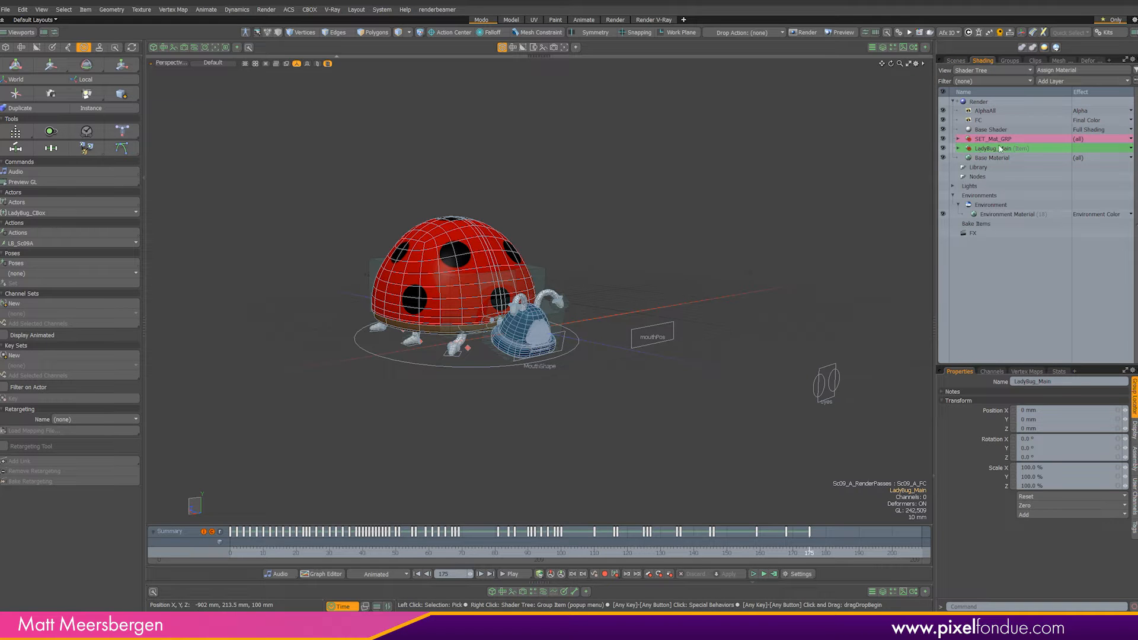
pyautogui.click(954, 61)
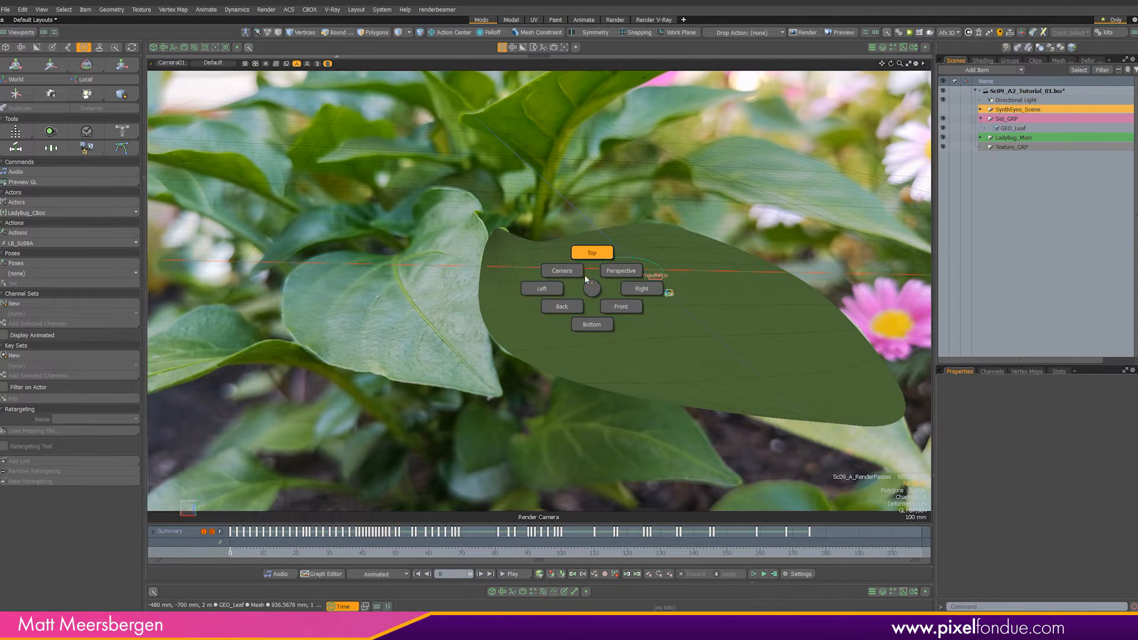
# Switch the viewport to Perspective to expose the ladybug rig skeleton and wing joints
pyautogui.click(620, 270)
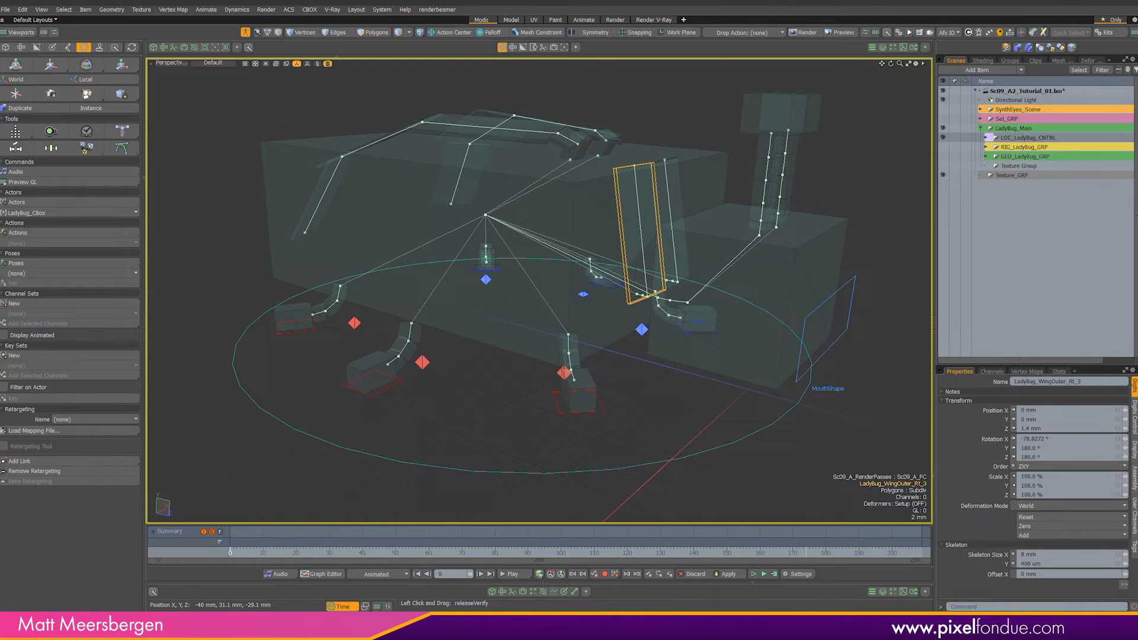
# Hide the rig so the shaded red ladybug mesh shows again
pyautogui.click(308, 9)
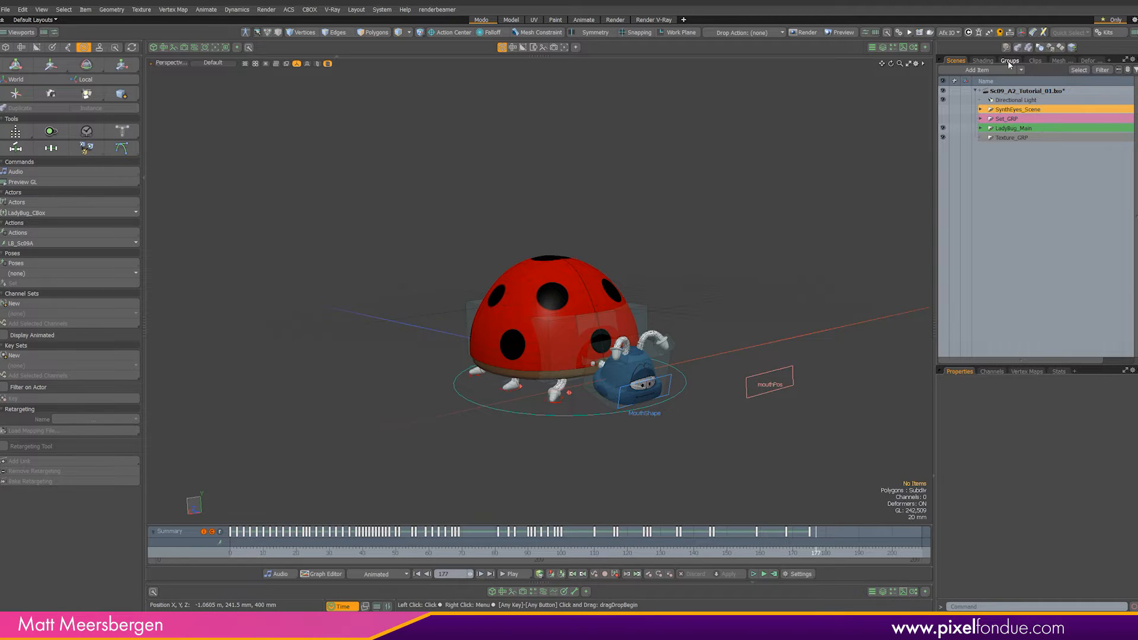
pyautogui.click(1009, 61)
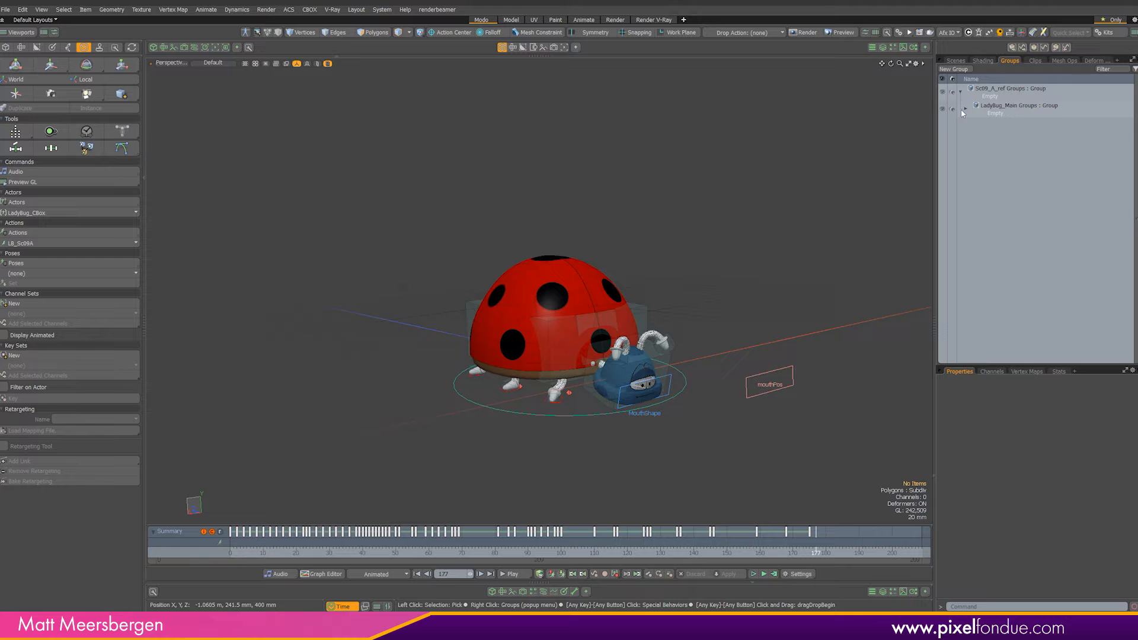
pyautogui.click(971, 106)
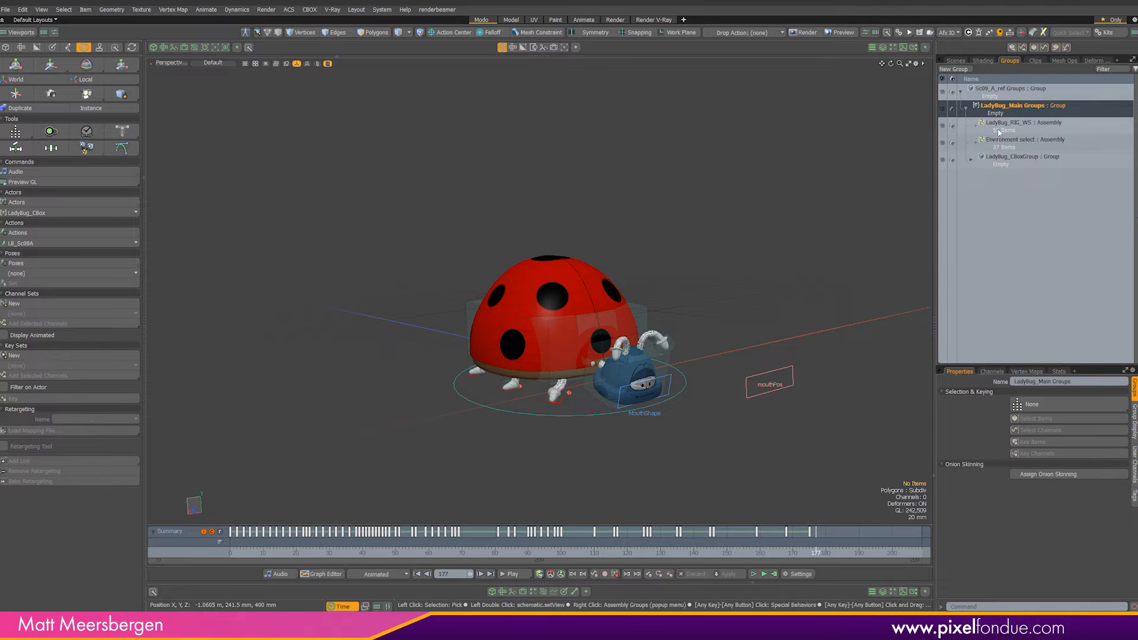
pyautogui.click(975, 156)
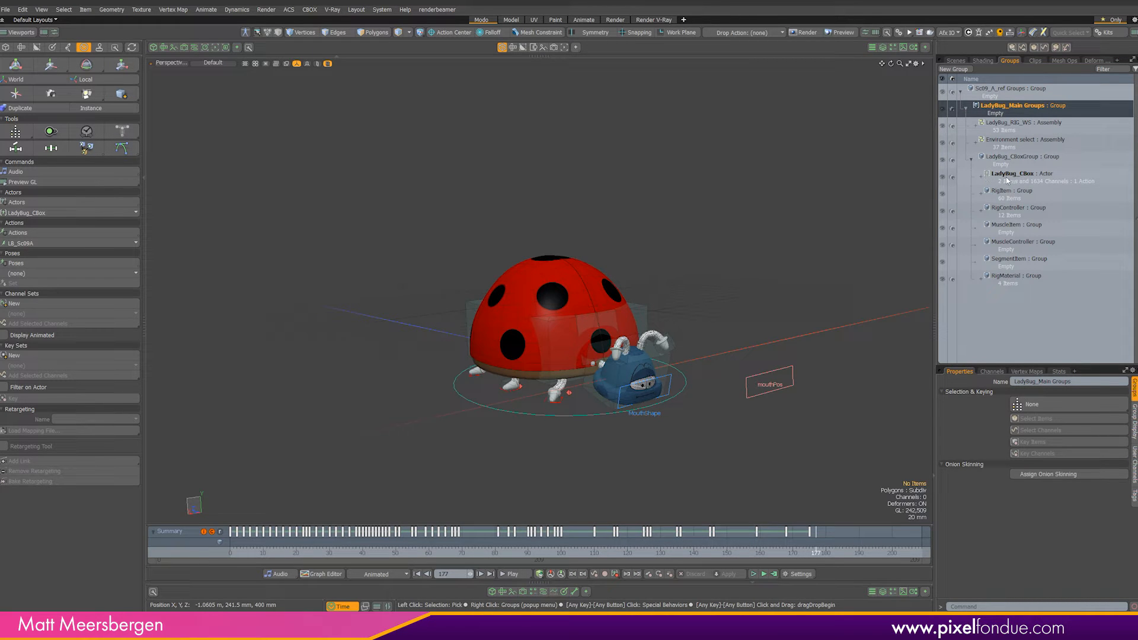
pyautogui.click(978, 180)
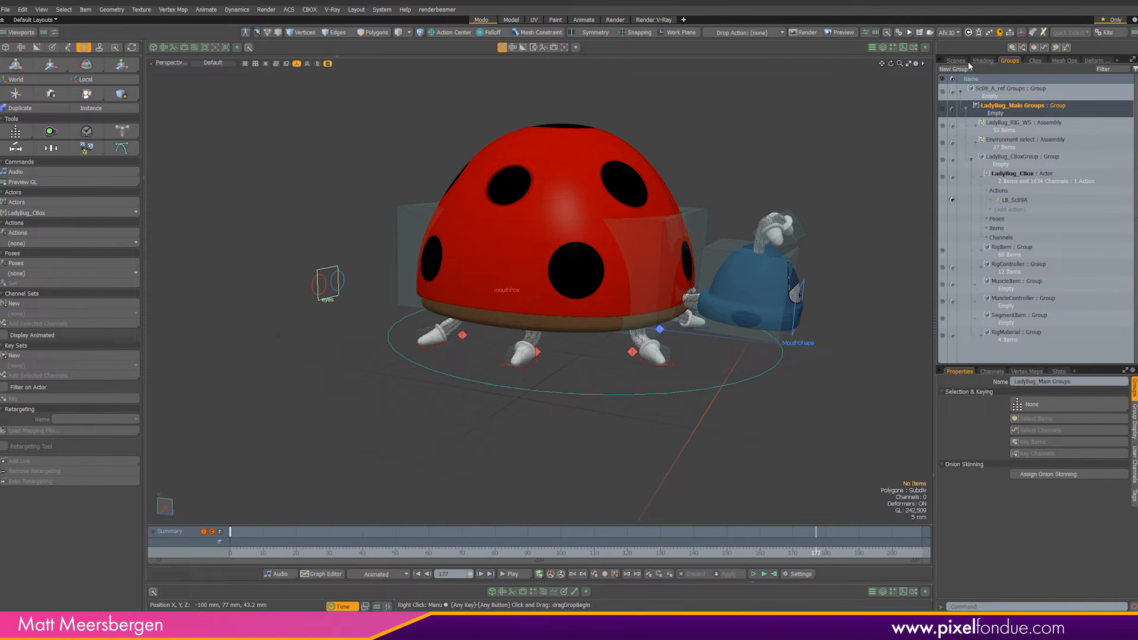
pyautogui.click(954, 60)
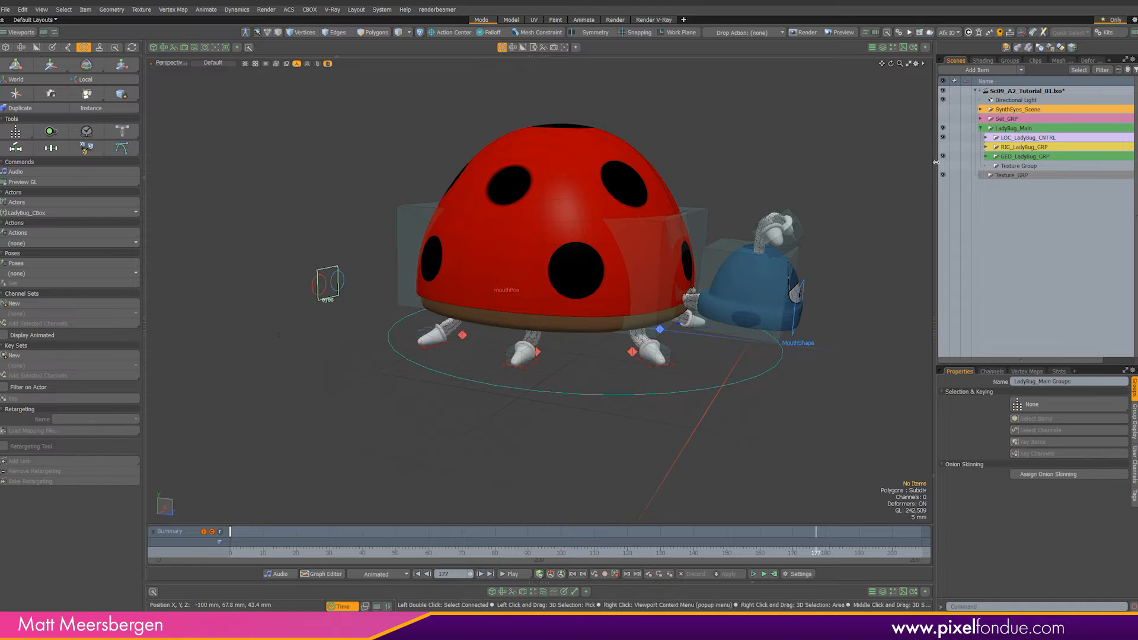
pyautogui.click(990, 138)
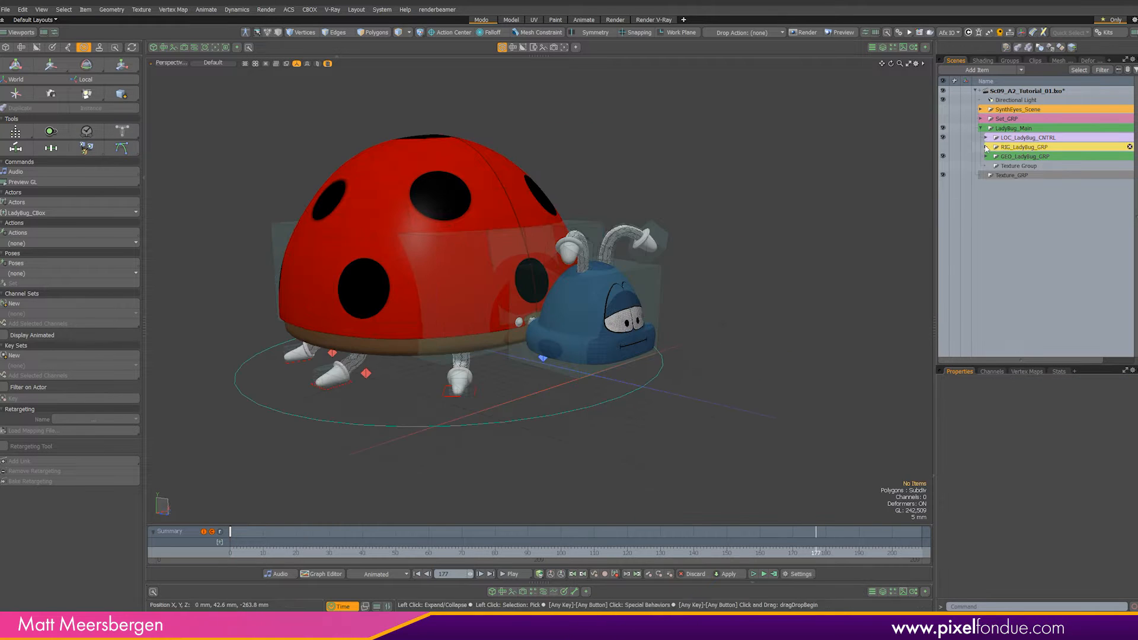
# Create a new actor action named FlyIn from the Actions popup
pyautogui.click(69, 242)
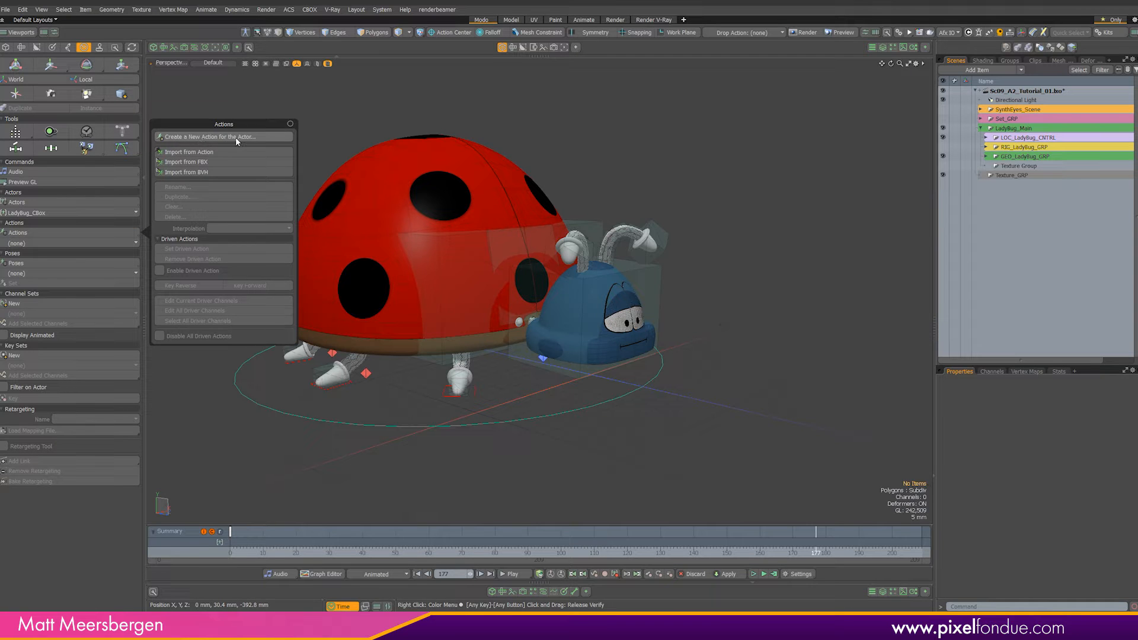
pyautogui.click(209, 136)
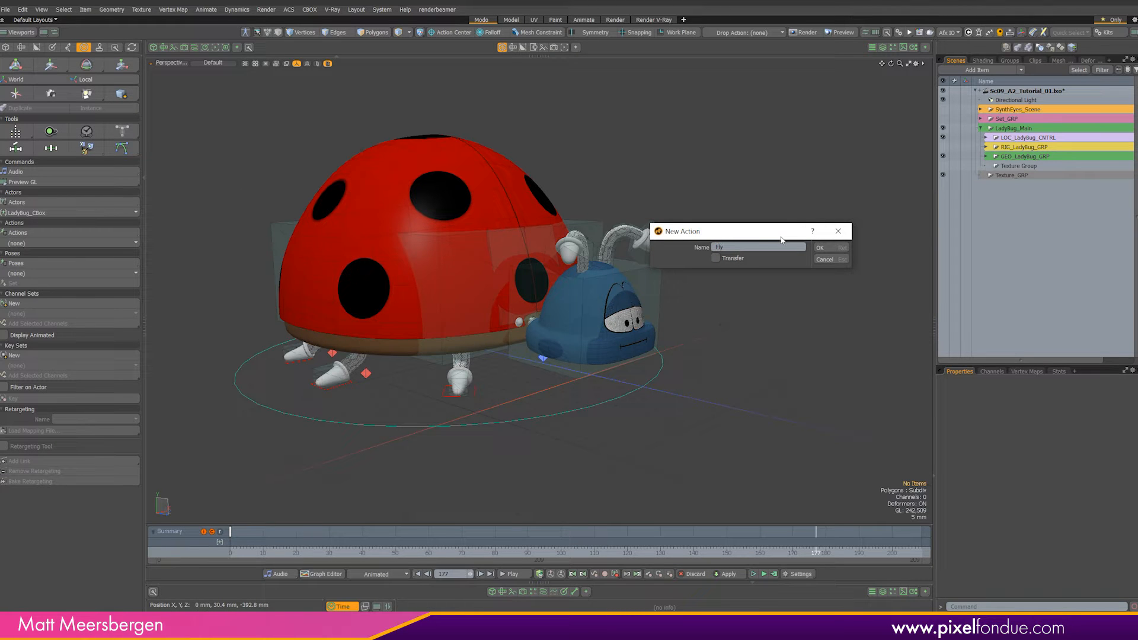
pyautogui.write('In')
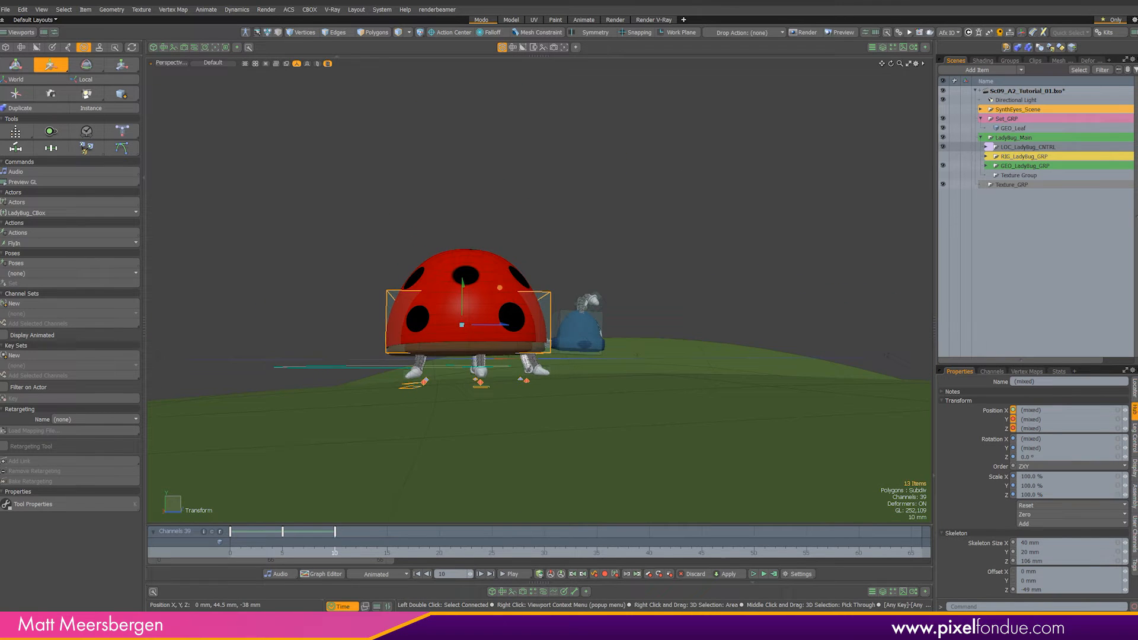
# Select a wing outer bone to pose the ladybug landed on the leaf
pyautogui.click(86, 64)
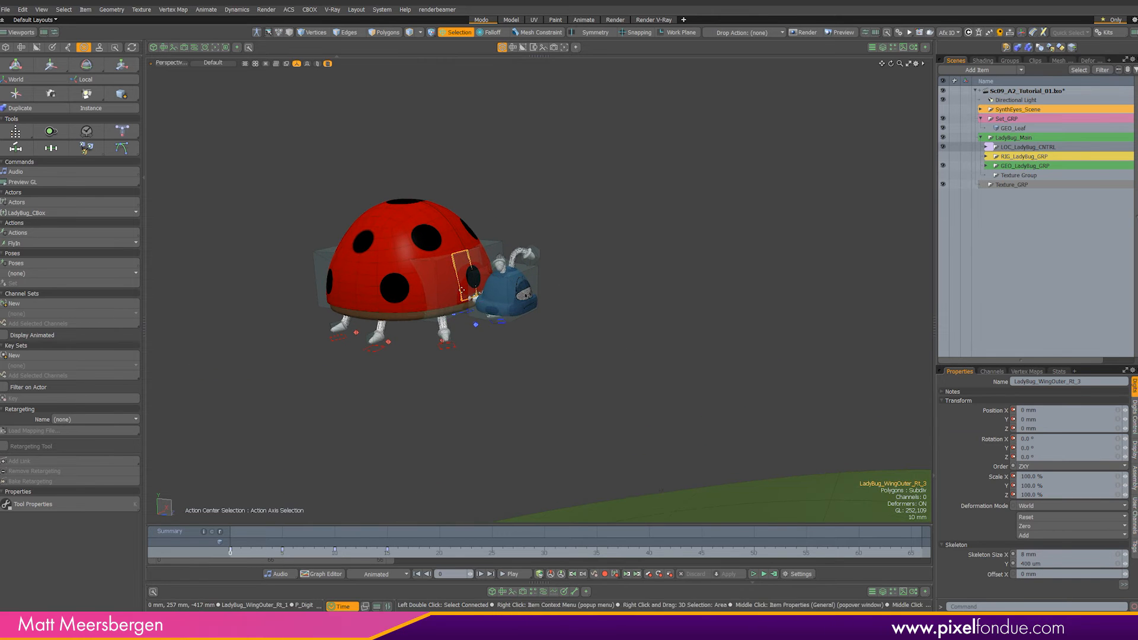
# Apply the Open_Wings pose so the shell wings swing open at the current frame
pyautogui.click(85, 64)
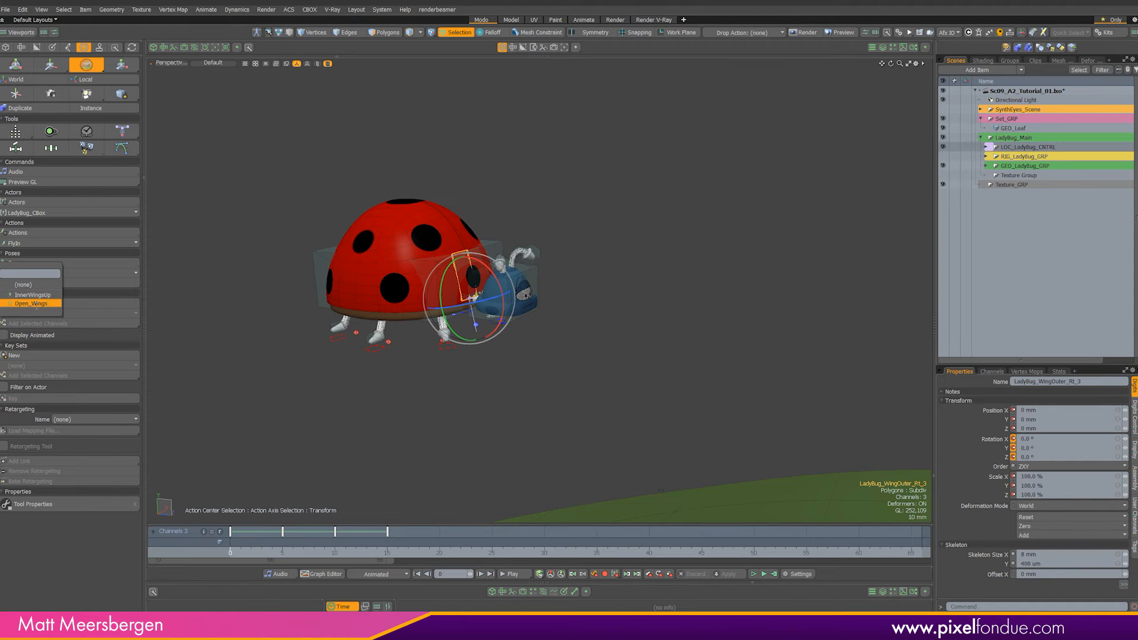
pyautogui.click(32, 303)
pyautogui.write('OneWing')
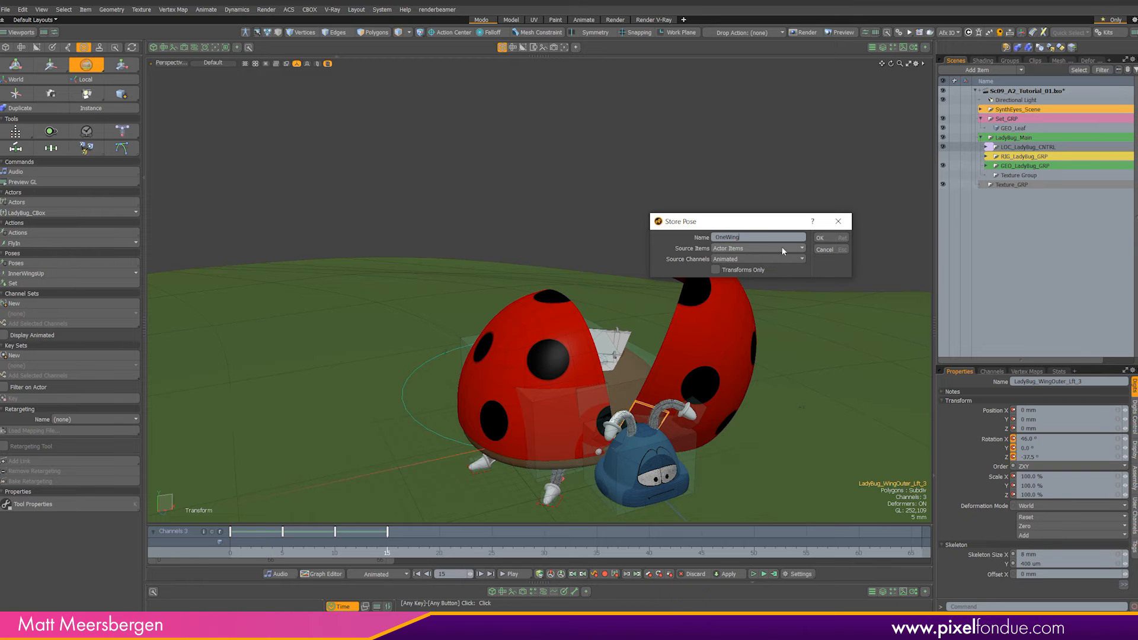
# Store the pose as OneWing, then pick Open_Wings from the Poses list
pyautogui.click(819, 237)
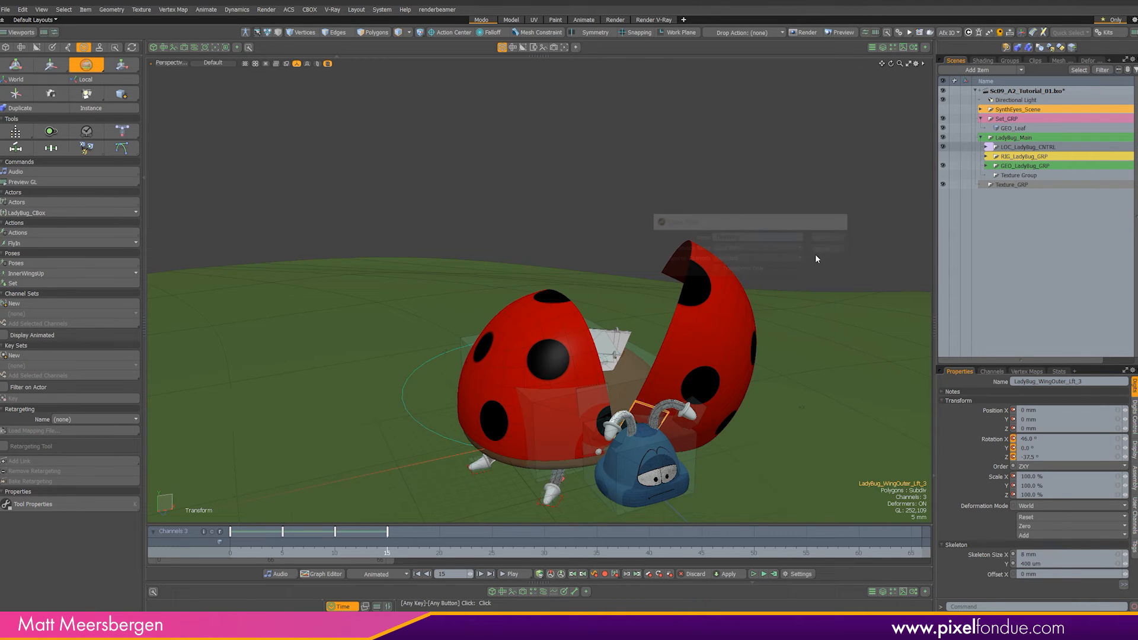
pyautogui.rightClick(15, 263)
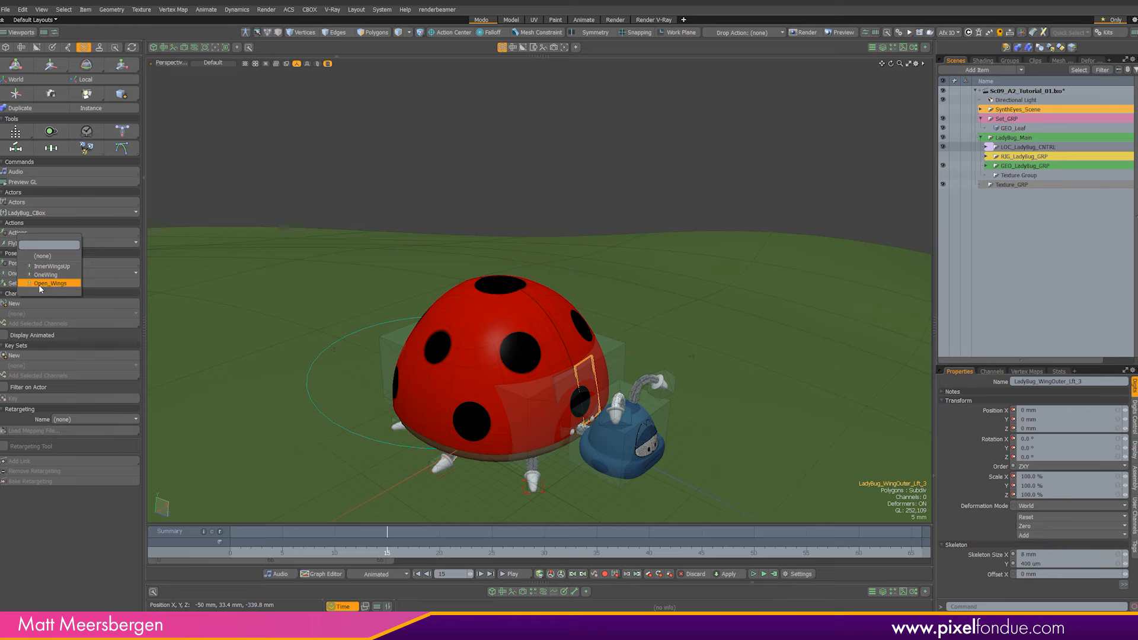
pyautogui.click(50, 283)
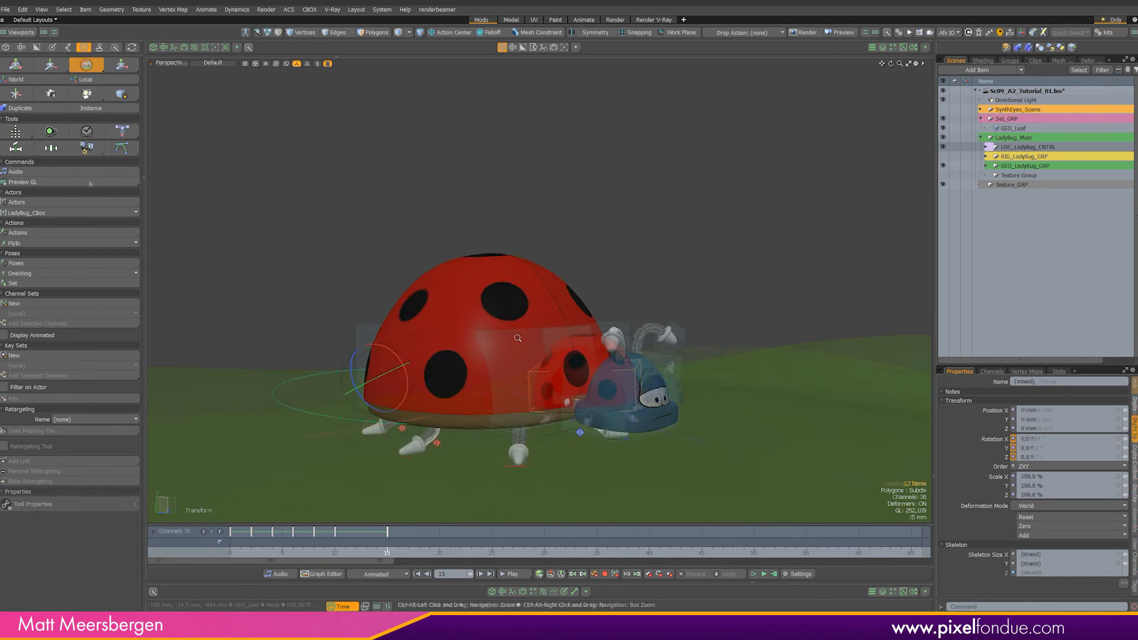
# Add a motion path to Ladybug_Thorax showing the flight arc onto the leaf
pyautogui.click(122, 148)
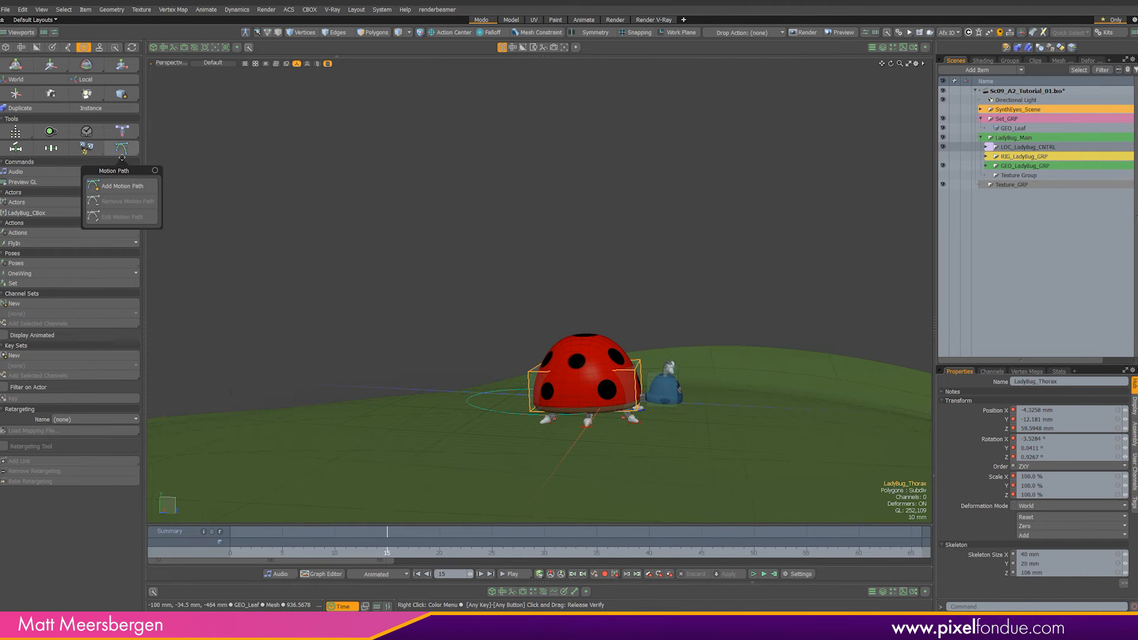
pyautogui.click(122, 185)
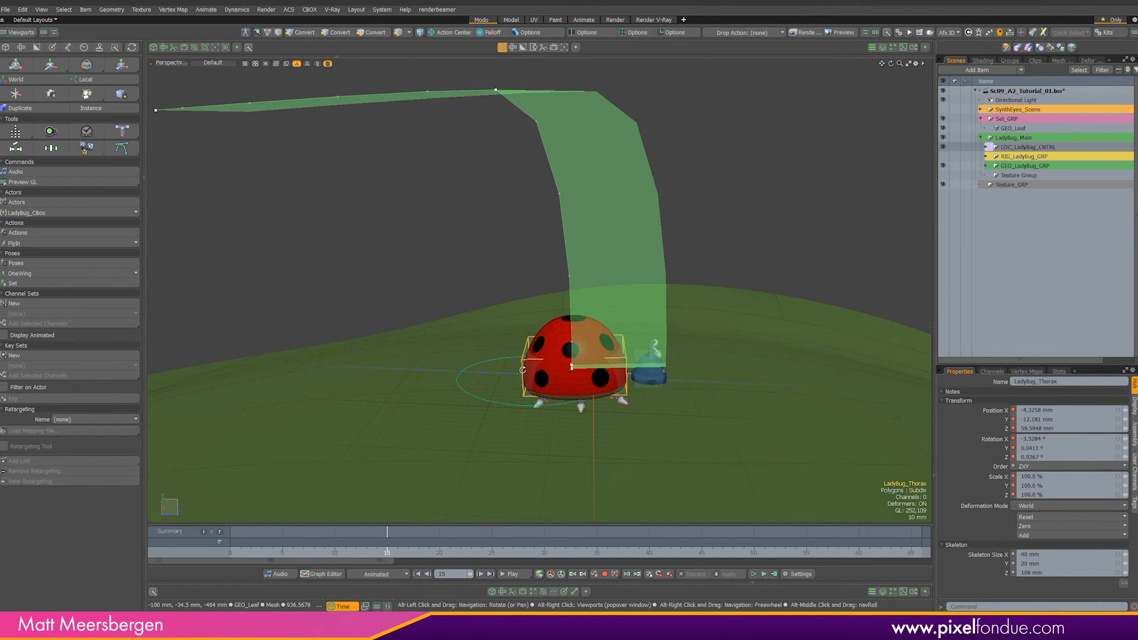
pyautogui.click(122, 148)
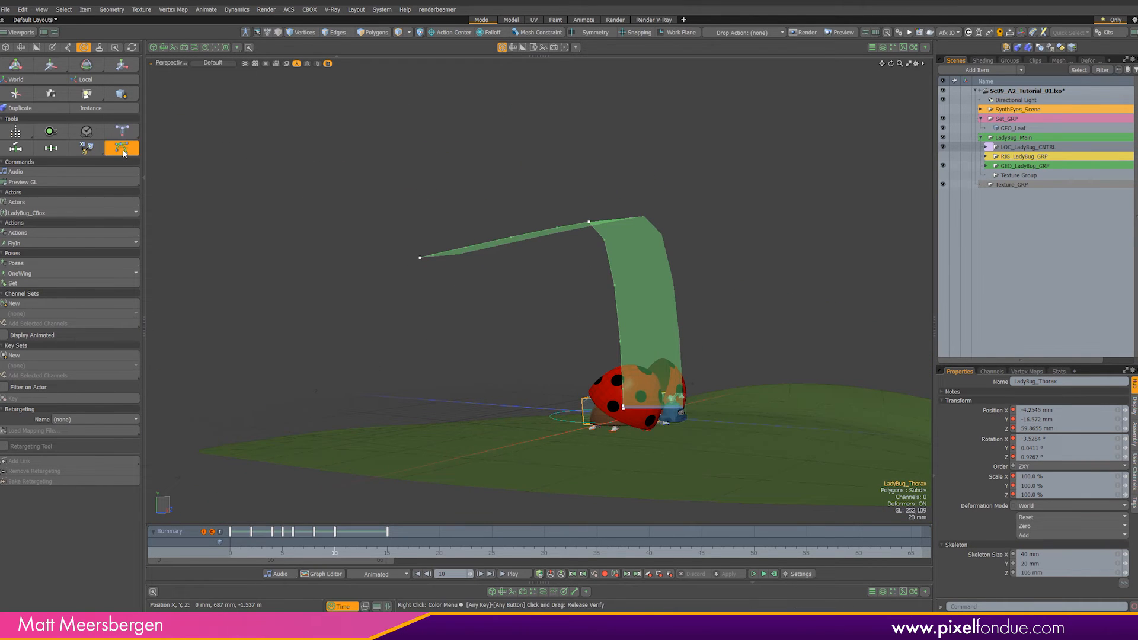
pyautogui.click(122, 148)
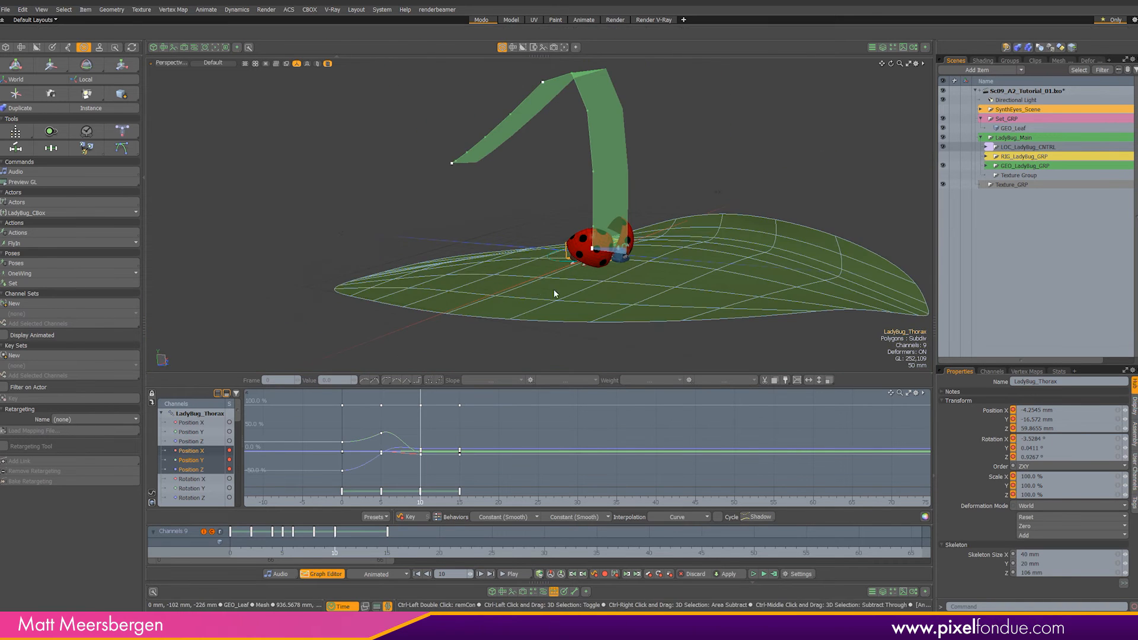
# Soften a Position Y key and flatten the height curve's end at touchdown
pyautogui.moveTo(553, 294); pyautogui.dragTo(492, 339)
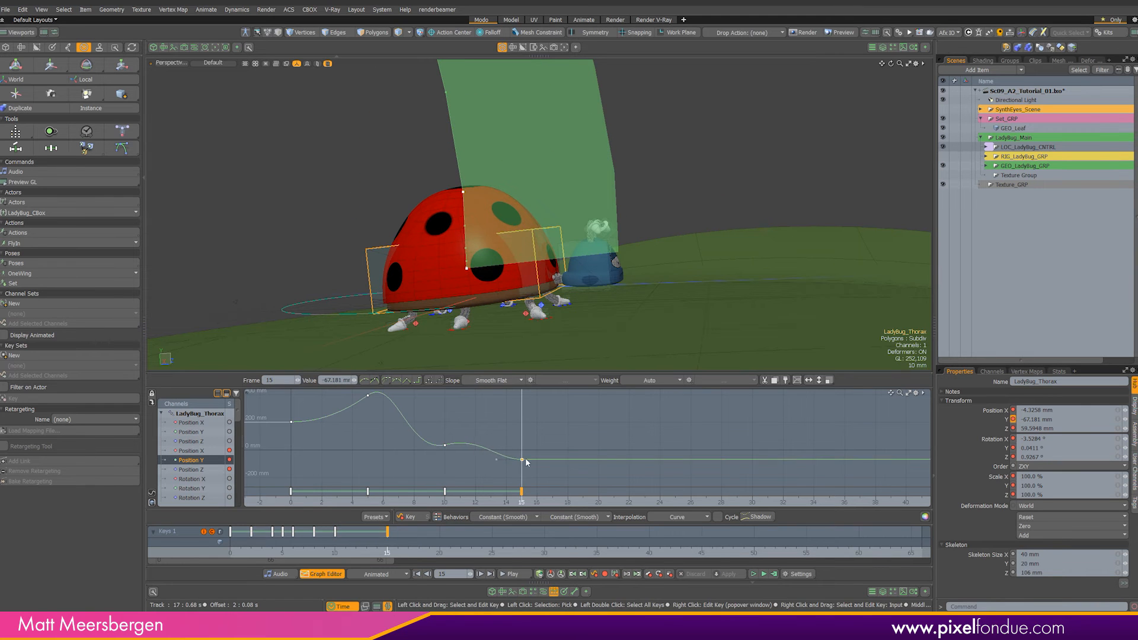
pyautogui.moveTo(527, 462); pyautogui.dragTo(512, 443)
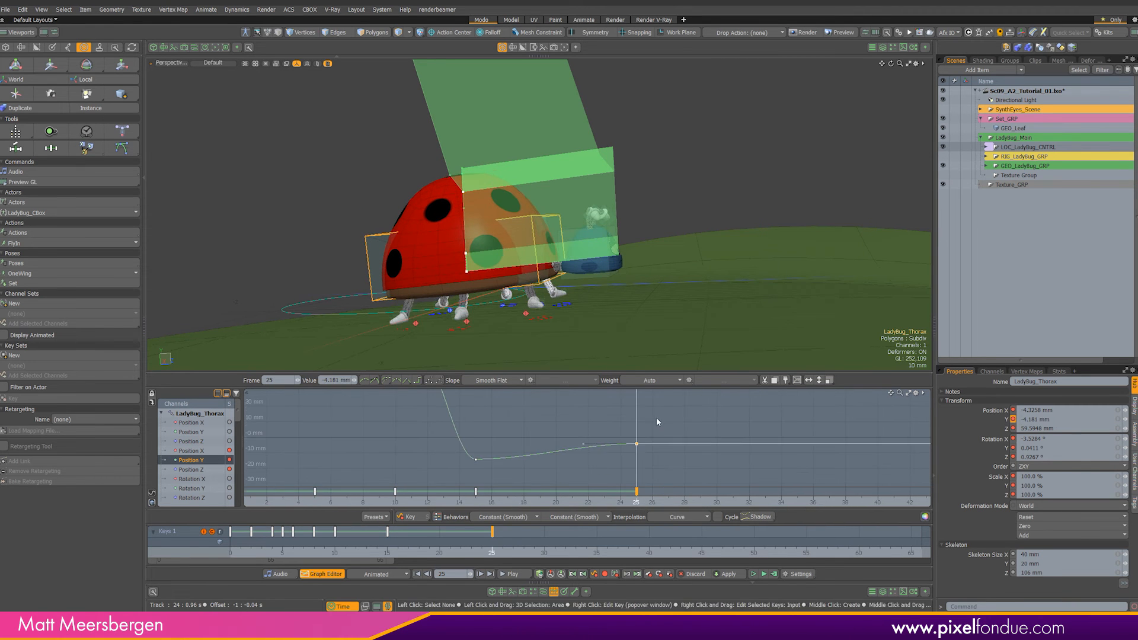
pyautogui.moveTo(636, 445); pyautogui.dragTo(635, 459)
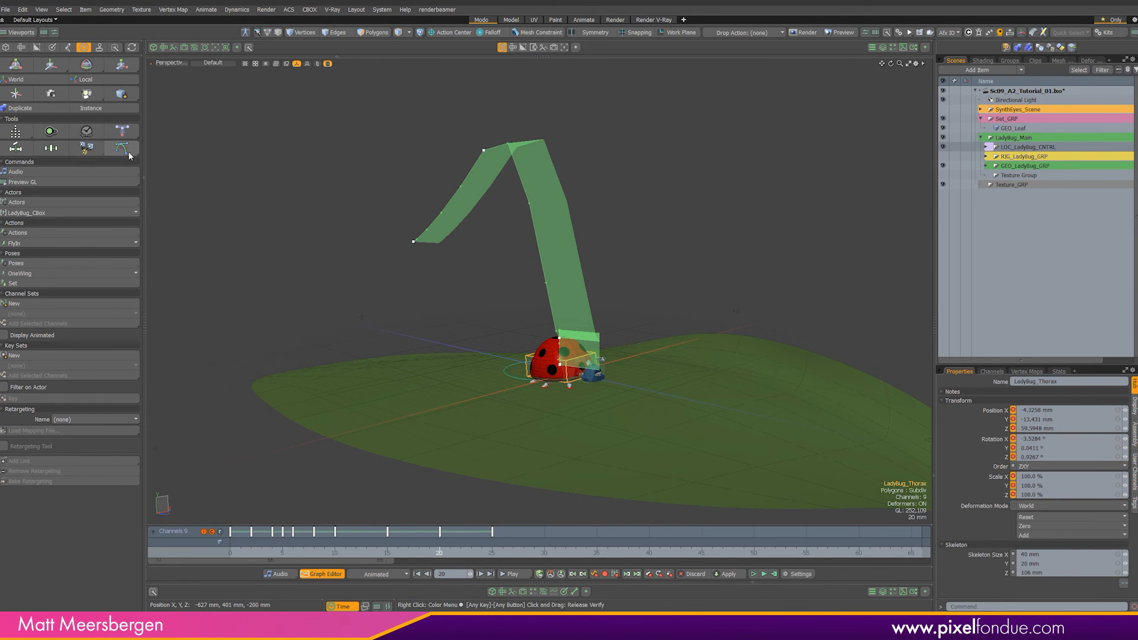
# Remove the motion path ribbon and scrub from the wings-open fly-in frames to the landing
pyautogui.click(123, 149)
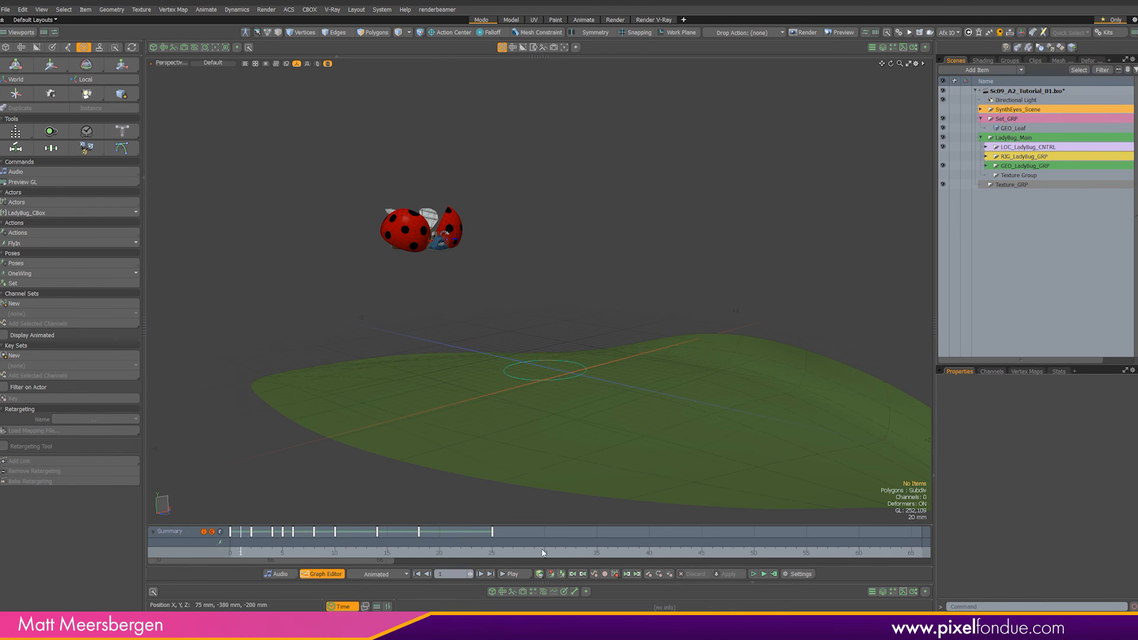
pyautogui.moveTo(540, 540); pyautogui.dragTo(261, 542)
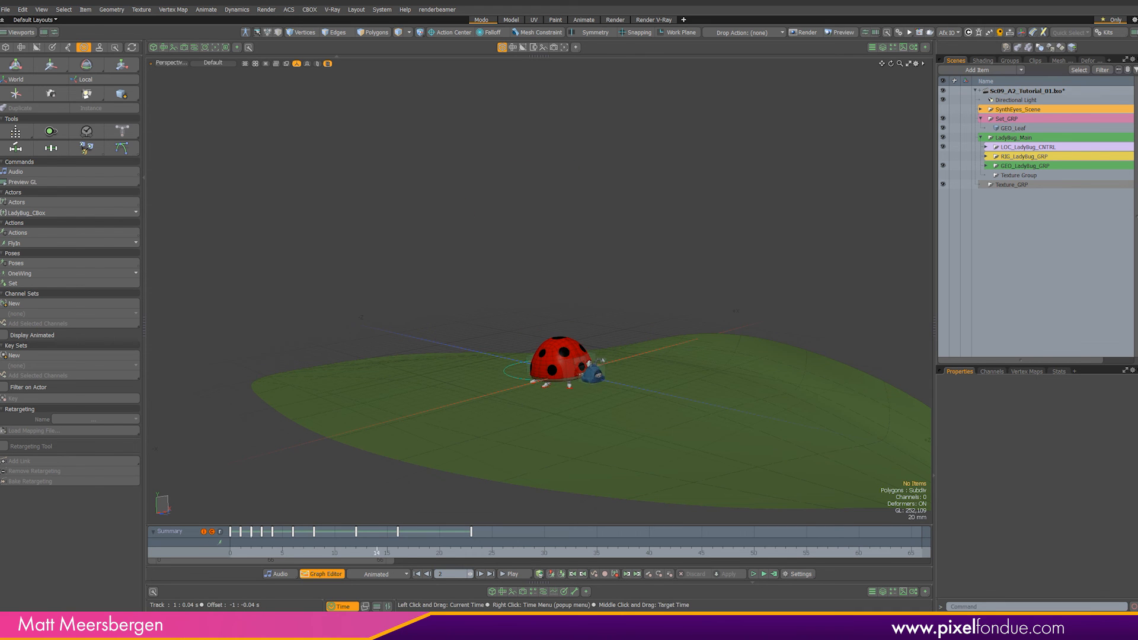
pyautogui.moveTo(377, 541); pyautogui.dragTo(356, 541)
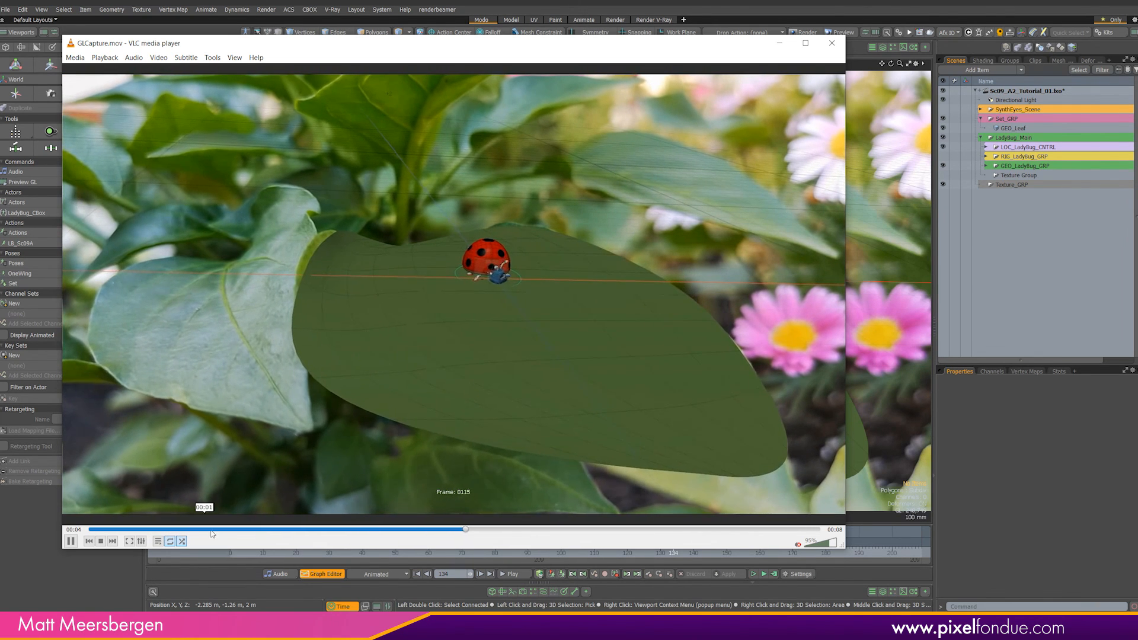
# Scrub the VLC seek bar back to the ladybug's fly-in moment over the garden footage
pyautogui.moveTo(464, 529); pyautogui.dragTo(308, 529)
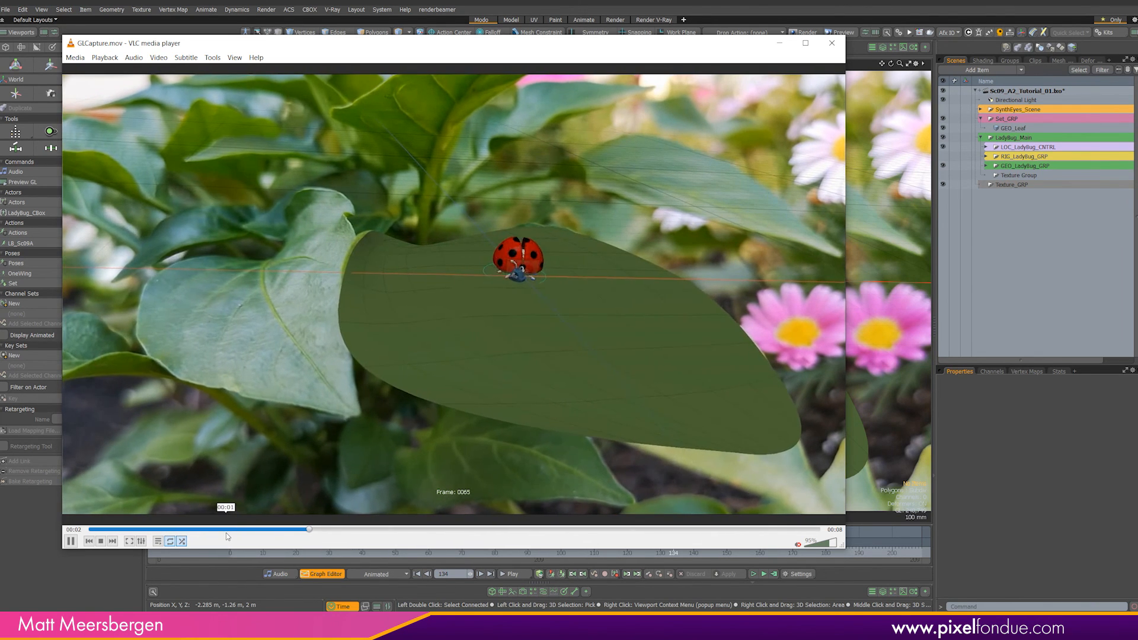